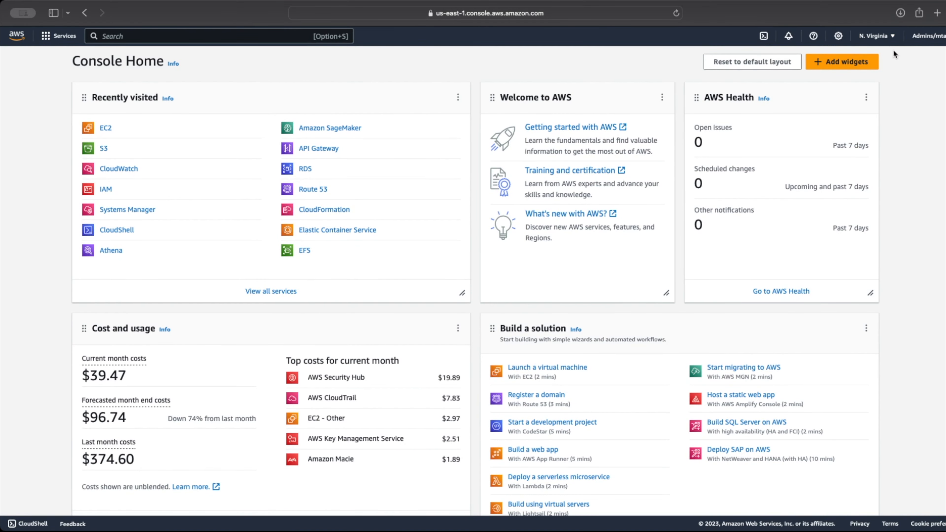
Step: Switch the console region from US East (N. Virginia) to US East (Ohio) via the region selector
left_click(876, 35)
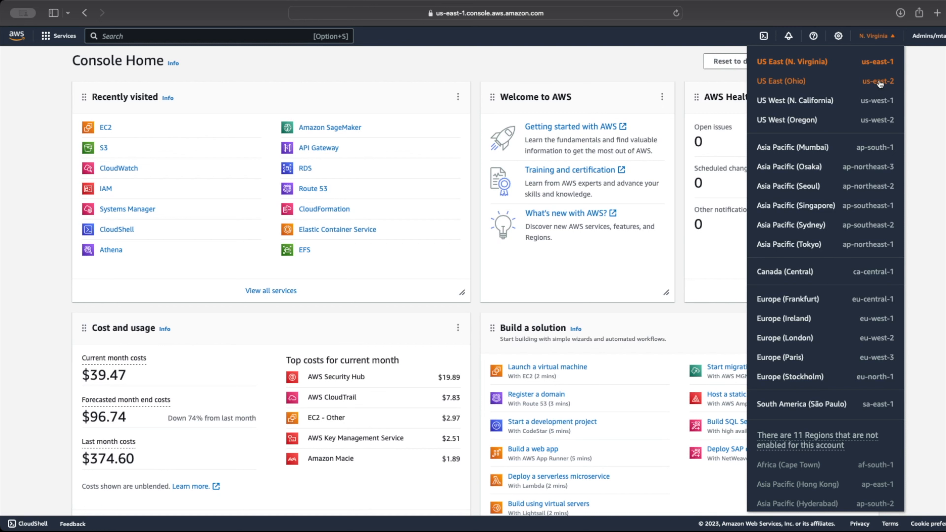
mouse_move(815, 161)
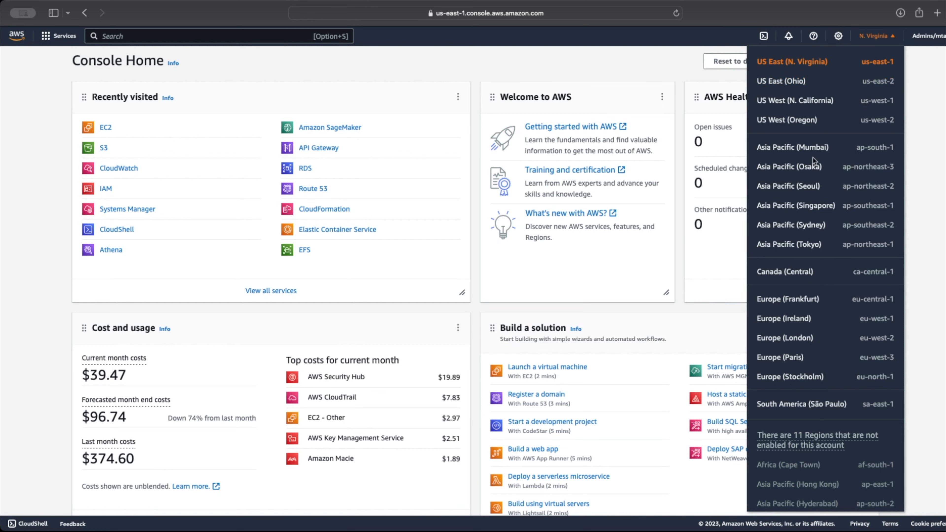
scroll("down", 3)
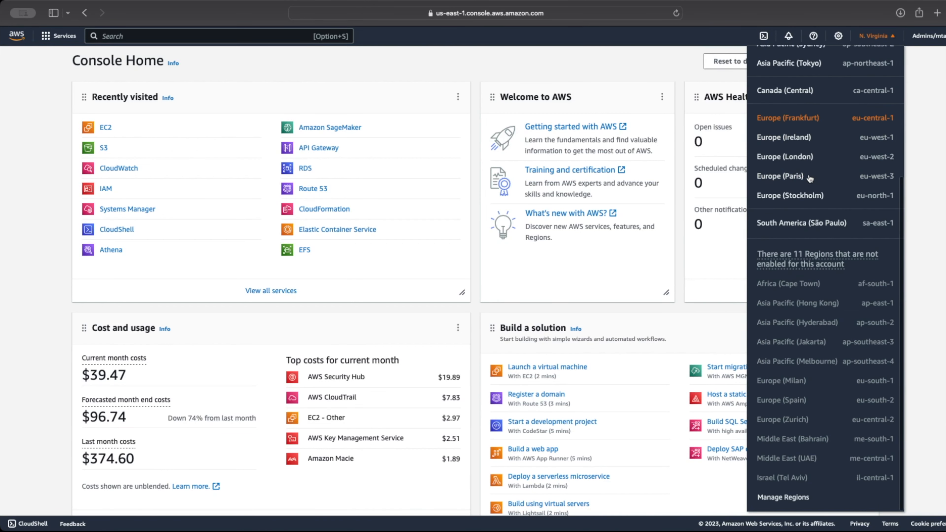
scroll("up", 3)
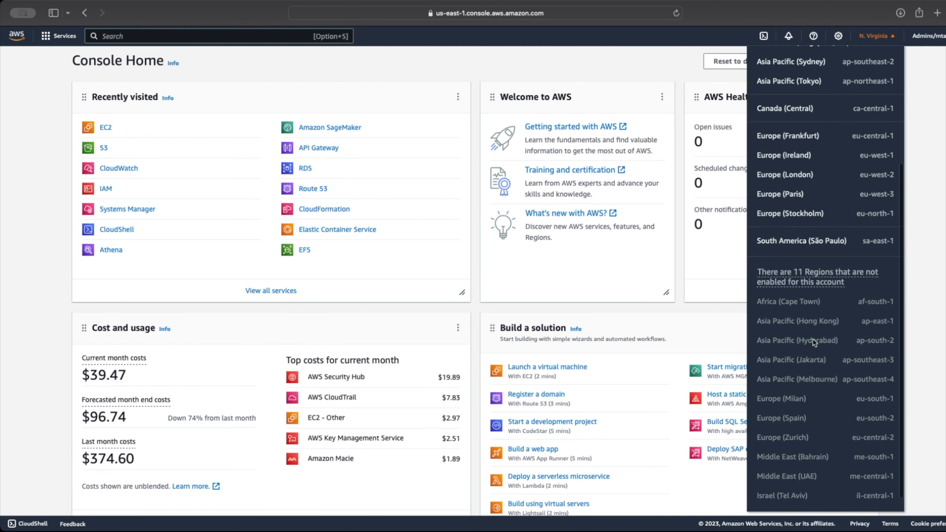
scroll("up", 3)
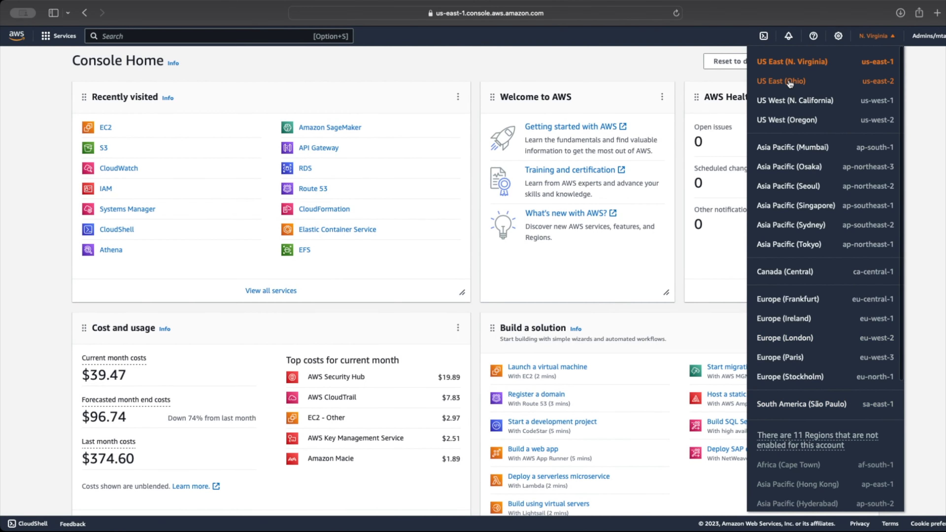
left_click(780, 81)
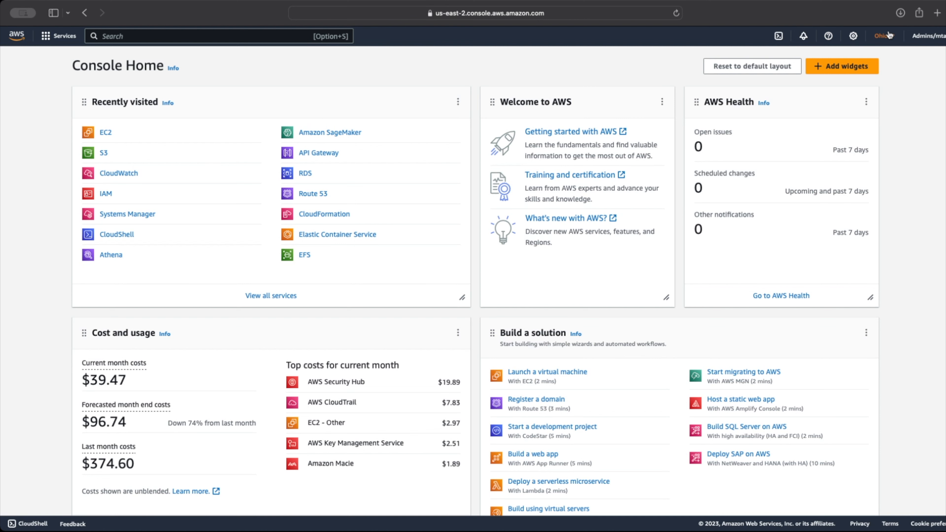
Step: Reopen the region list to confirm US East (Ohio) is marked as current
left_click(882, 35)
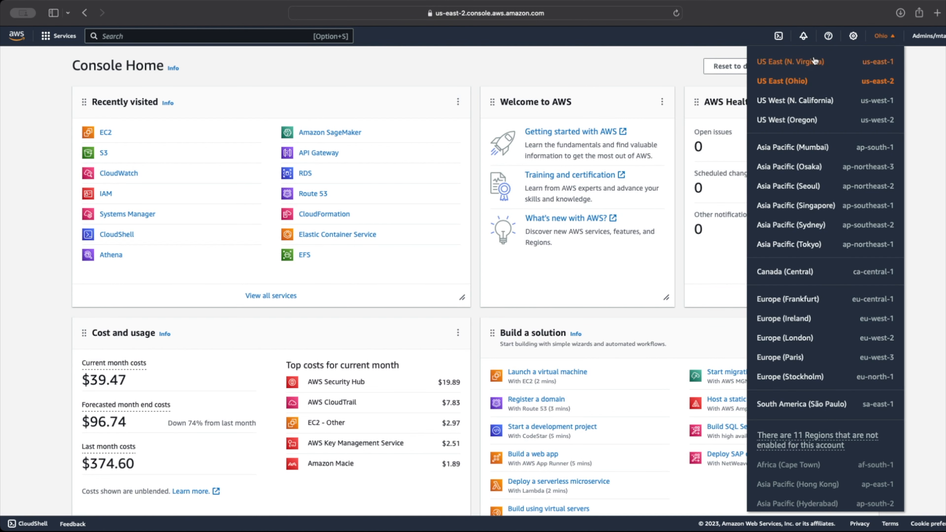